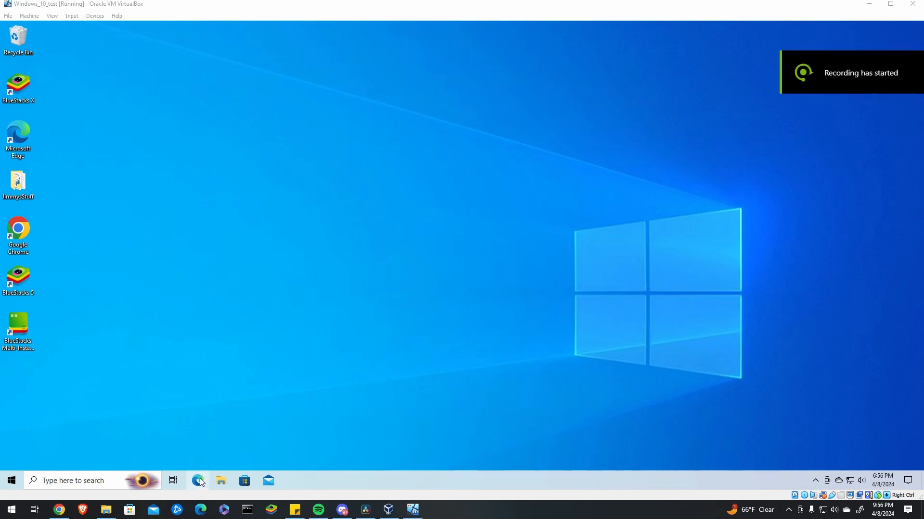
# Step: Search the web for Discord in Edge and start the Download for Windows from discord.com
pyautogui.click(197, 481)
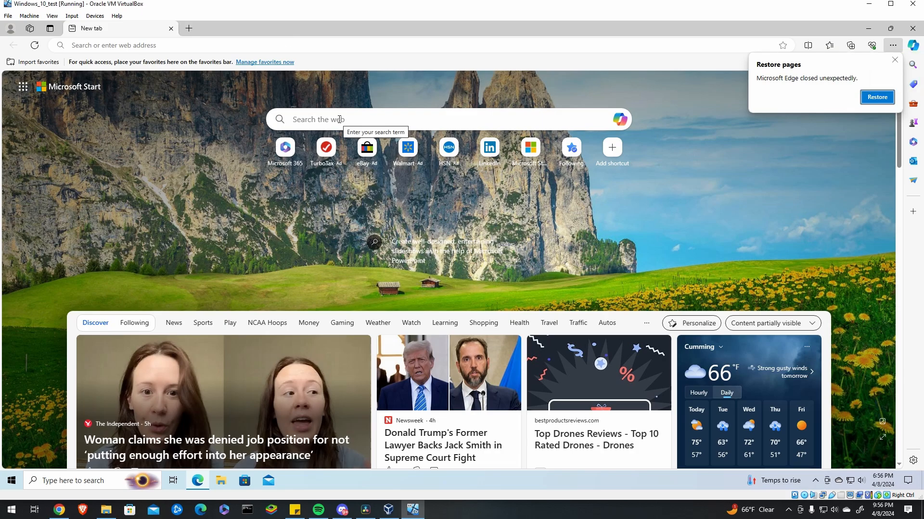
pyautogui.click(219, 44)
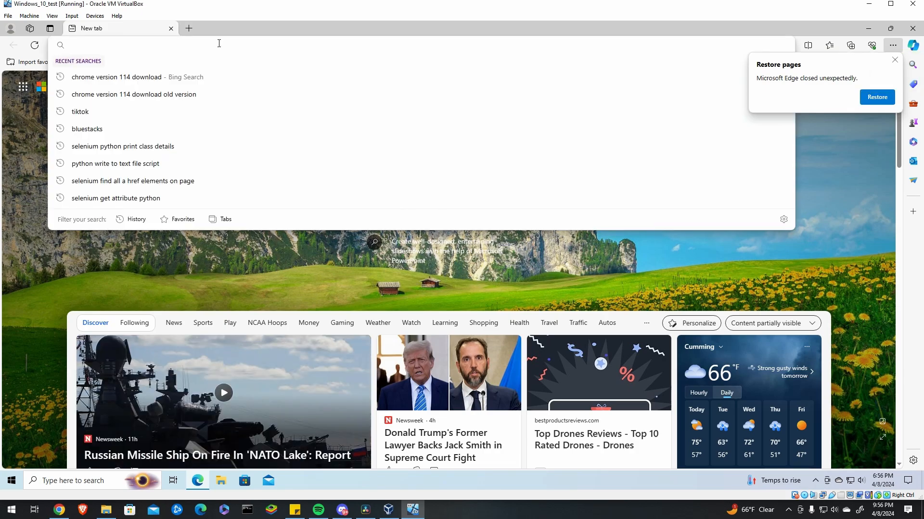
pyautogui.write('discords')
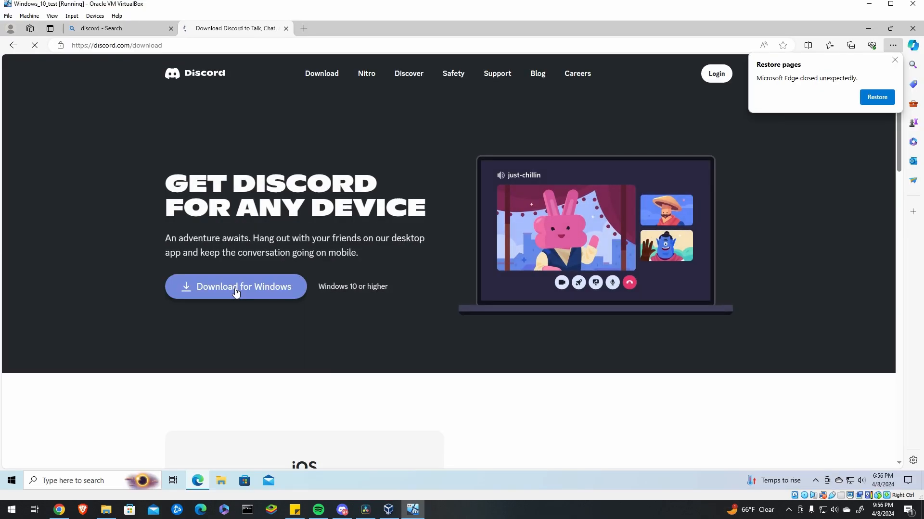
pyautogui.click(235, 287)
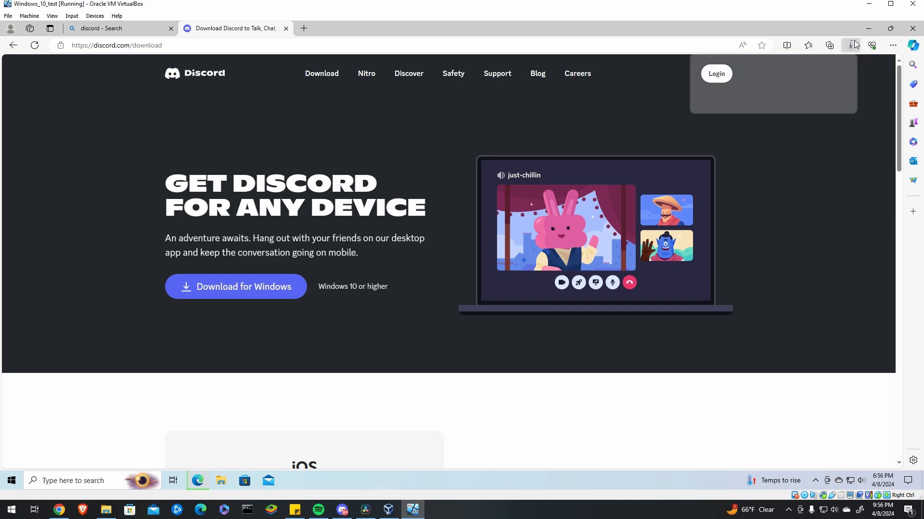
# Step: Run the downloaded DiscordSetup.exe from Edge's downloads list
pyautogui.click(851, 44)
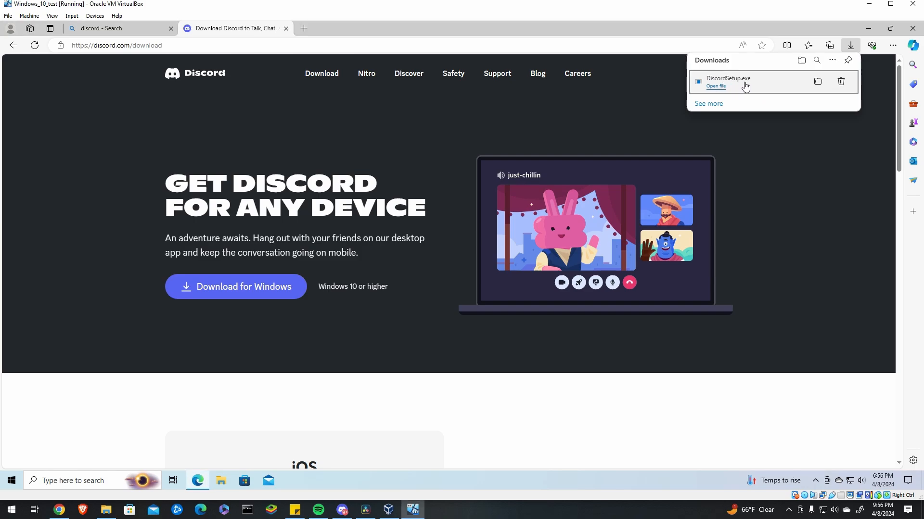
pyautogui.click(716, 86)
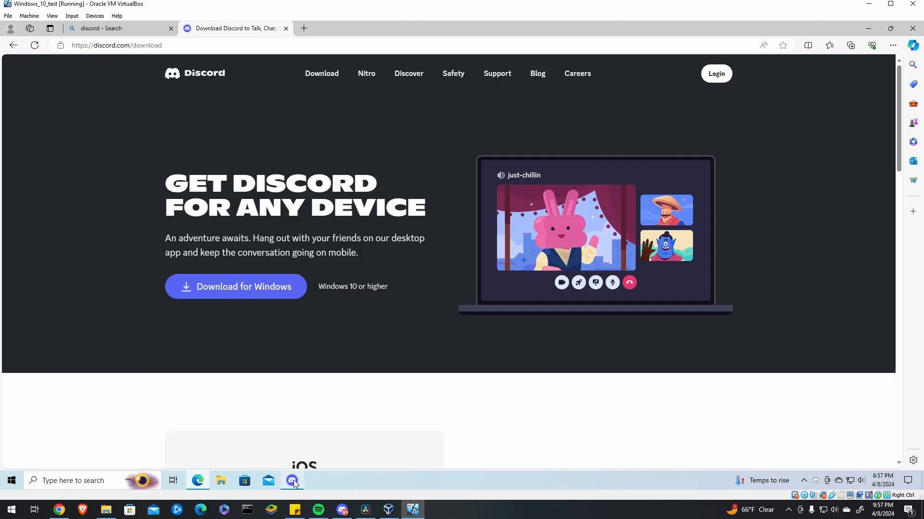
# Step: Log in to the Discord desktop app with the account email and password
pyautogui.click(291, 481)
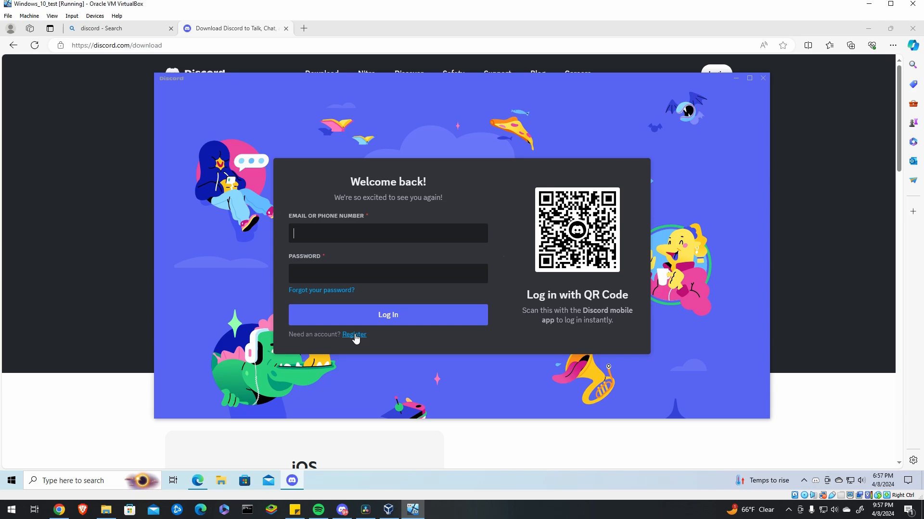
pyautogui.click(354, 335)
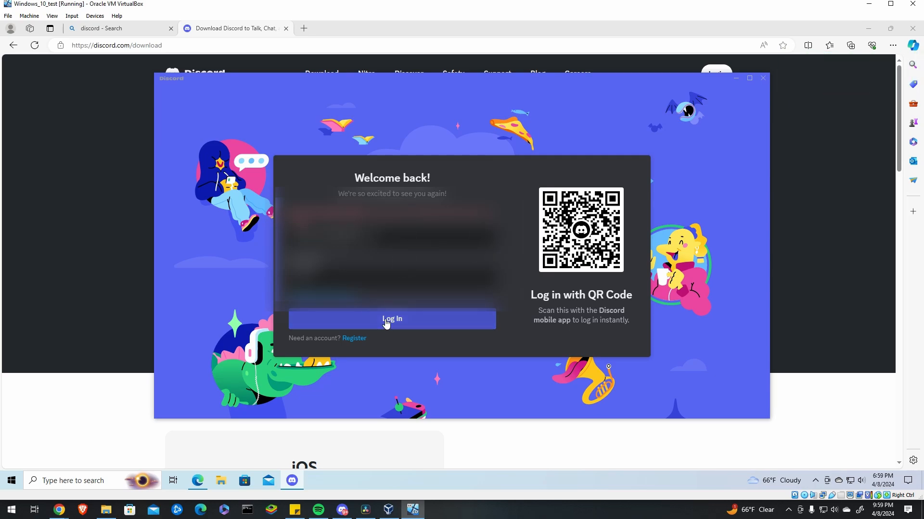
pyautogui.click(392, 318)
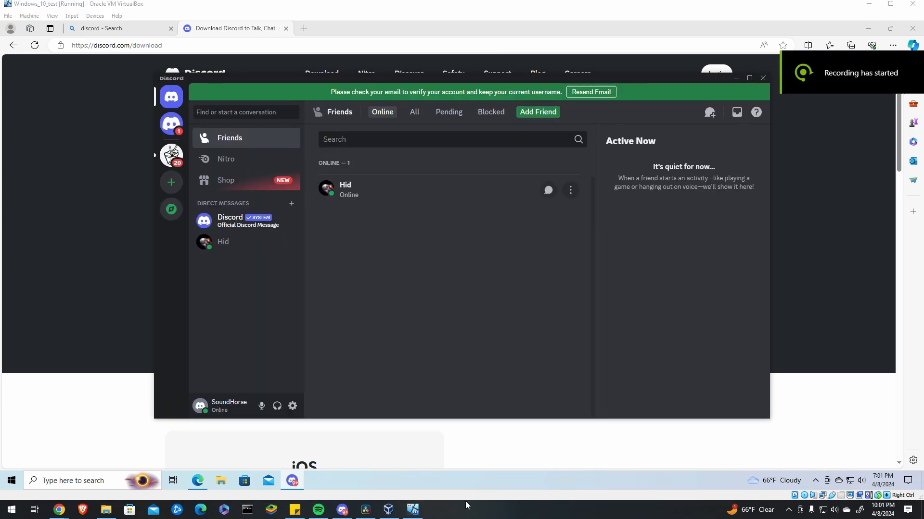
pyautogui.moveTo(243, 302)
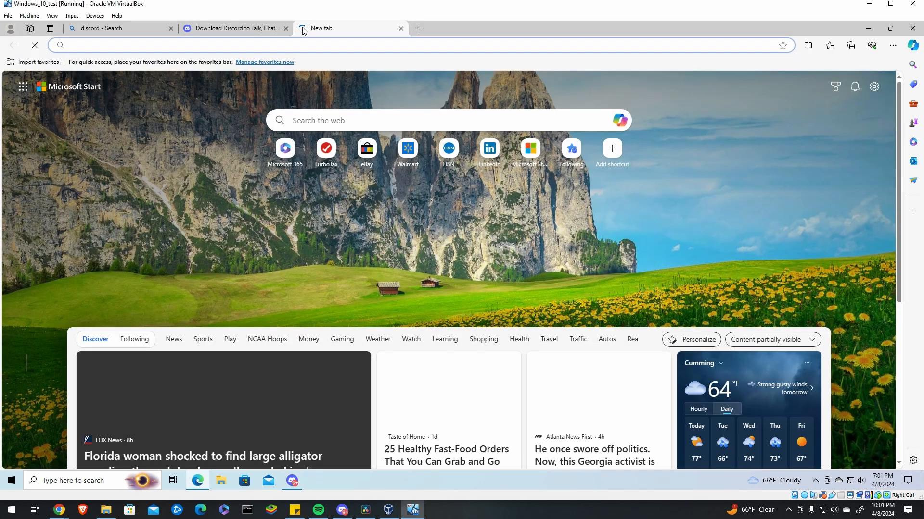
# Step: Visit the discord.gg Midjourney invite and join the Midjourney server
pyautogui.write('discord.gg/')
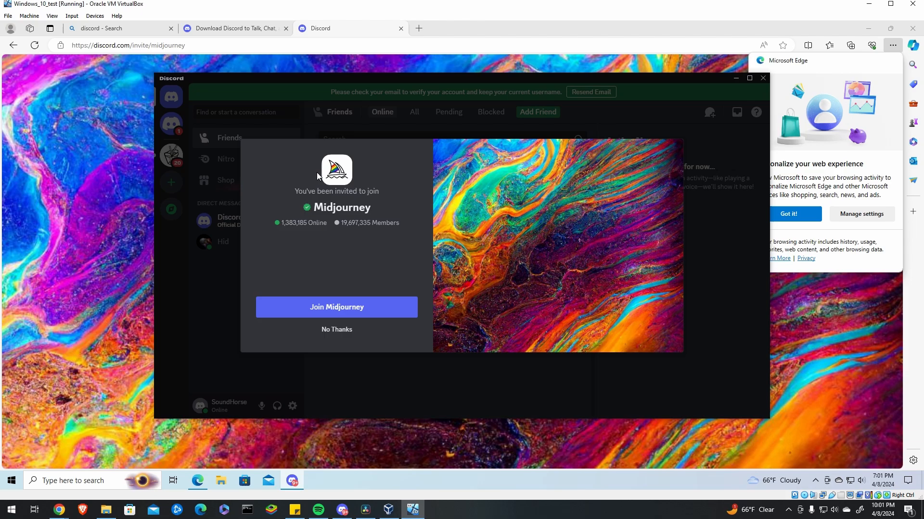
pyautogui.moveTo(113, 40)
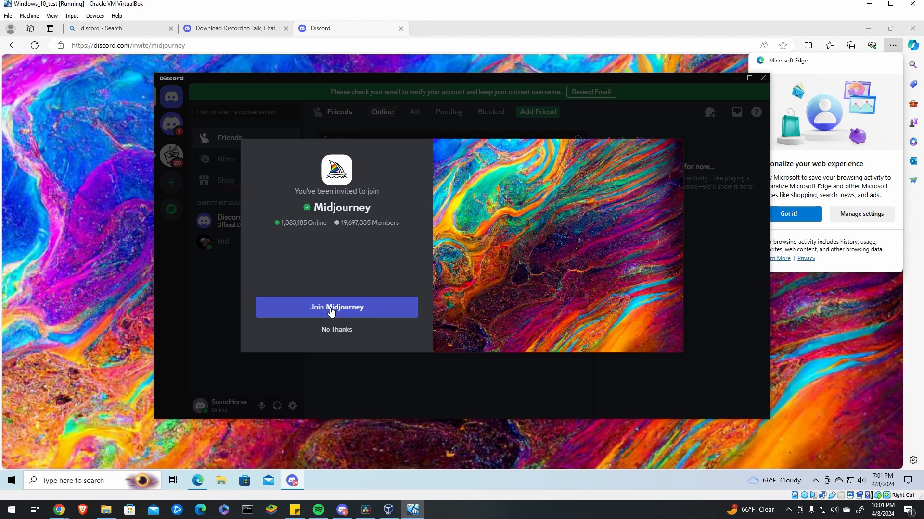
pyautogui.click(337, 307)
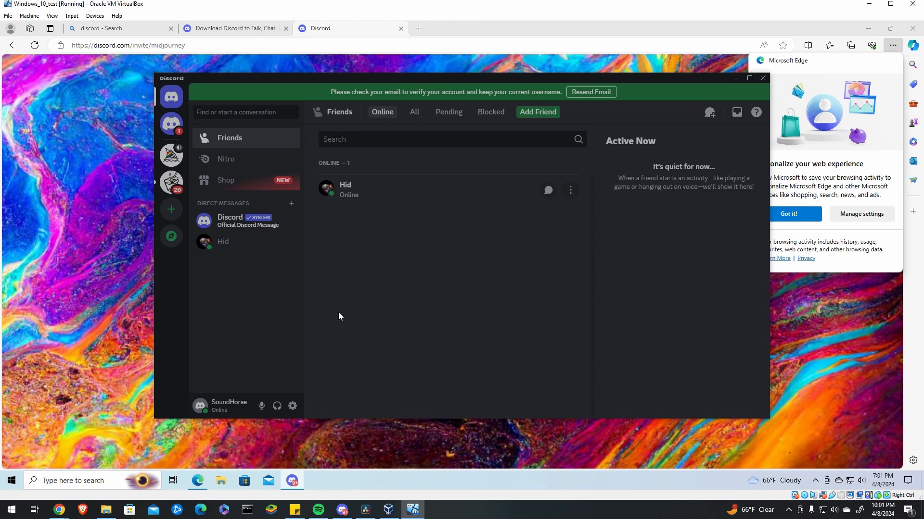
# Step: Accept Midjourney's TOS in the bot DM and send an /imagine 'flavor of the month' prompt
pyautogui.click(171, 155)
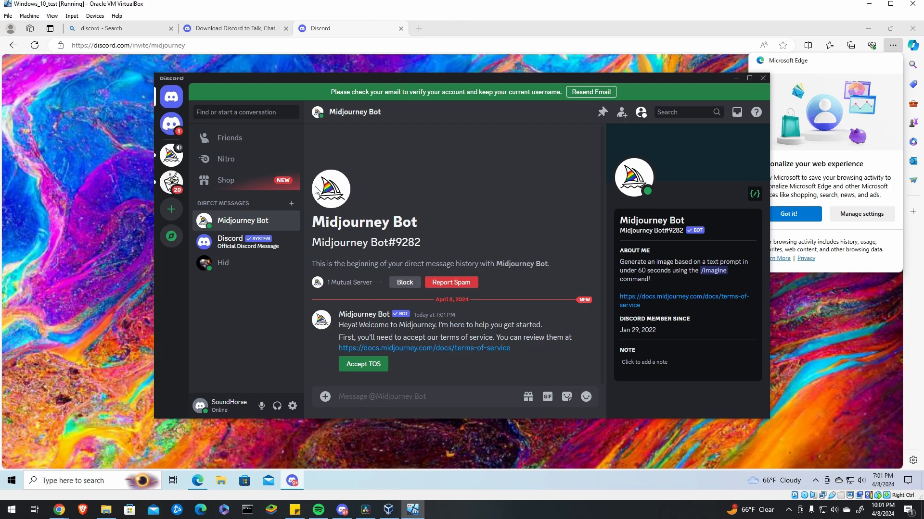
pyautogui.click(406, 397)
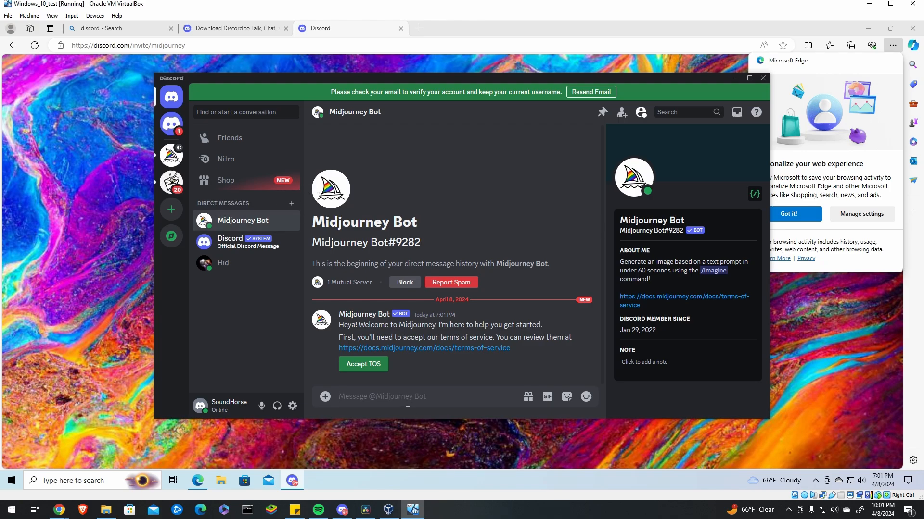
pyautogui.moveTo(368, 370)
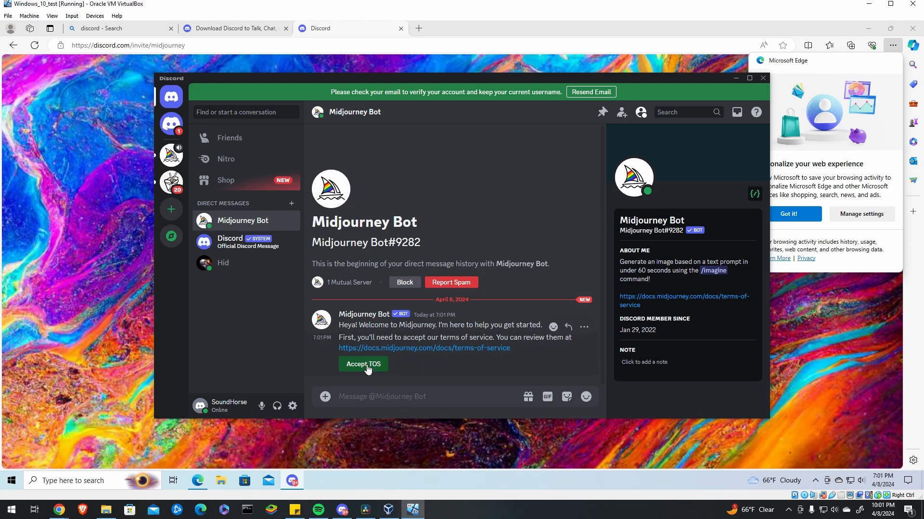
pyautogui.click(364, 363)
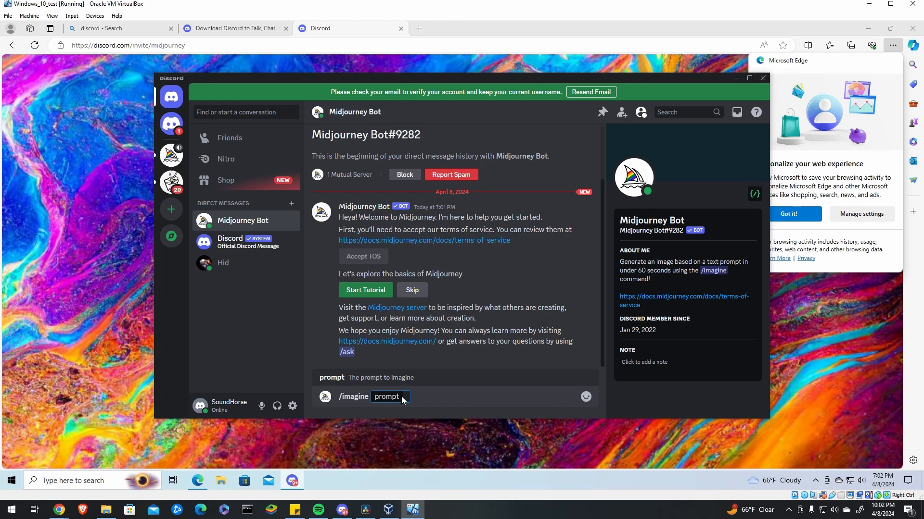
pyautogui.write('flavor o')
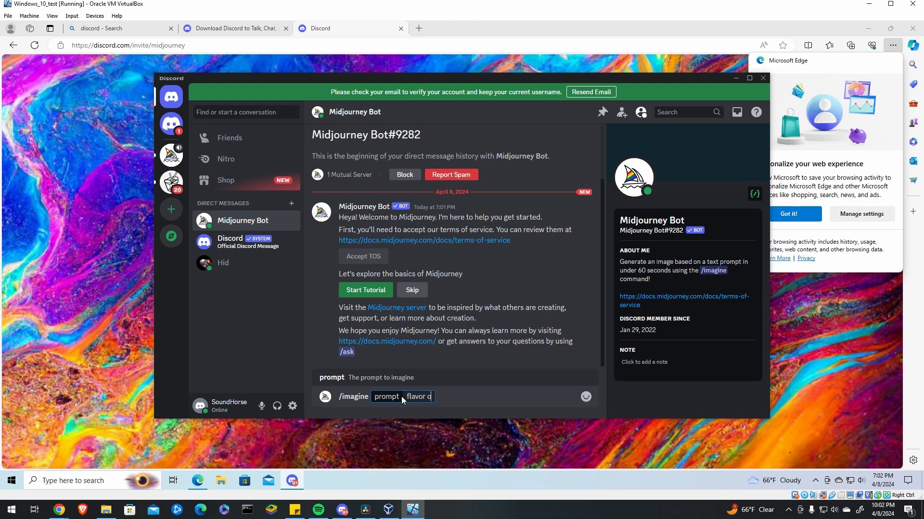
pyautogui.press('Enter')
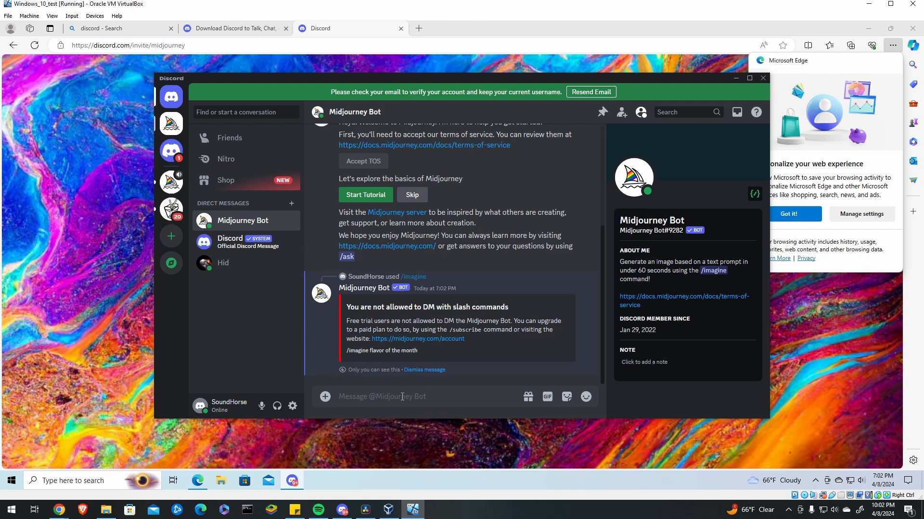
pyautogui.moveTo(425, 315)
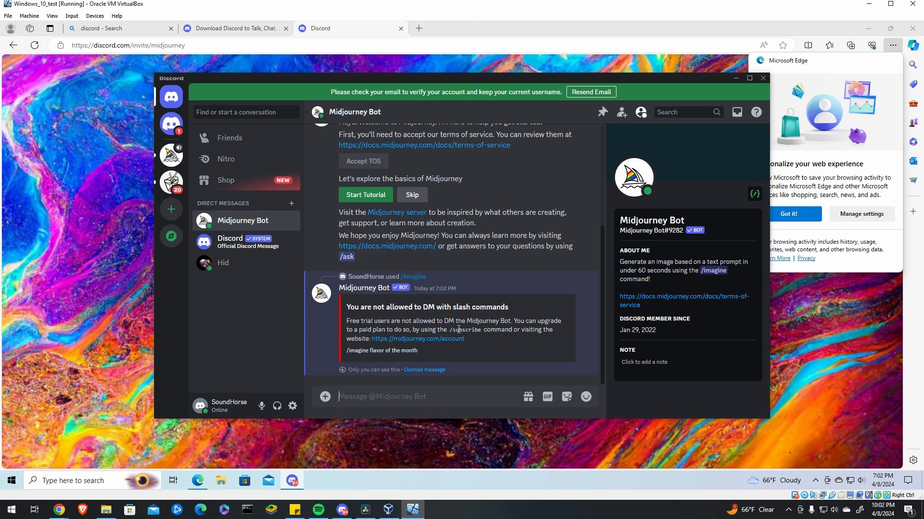
pyautogui.moveTo(433, 342)
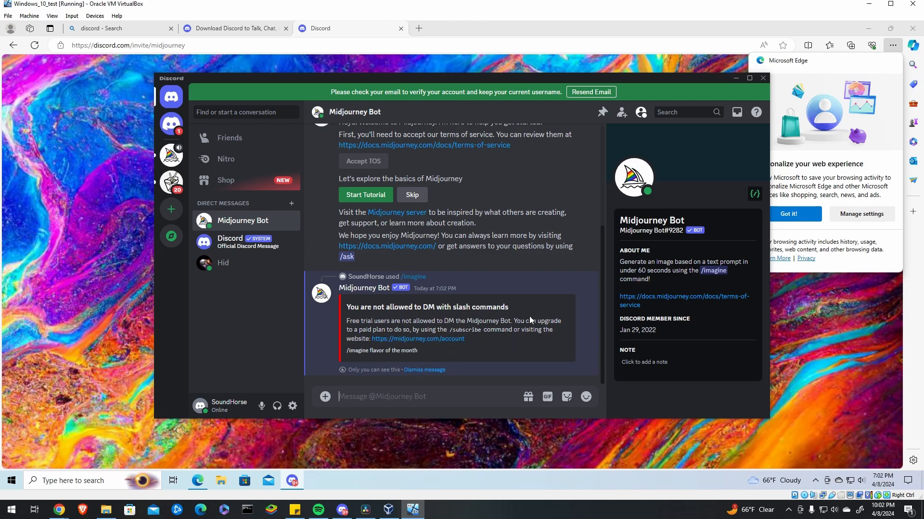
pyautogui.moveTo(425, 341)
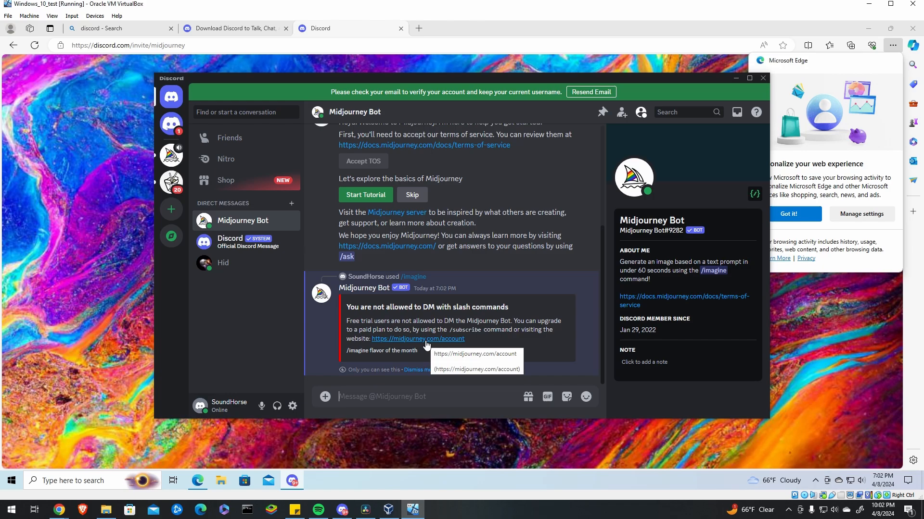
# Step: Sign in to the Midjourney website via Discord and authorize the Midjourney Bot
pyautogui.click(417, 338)
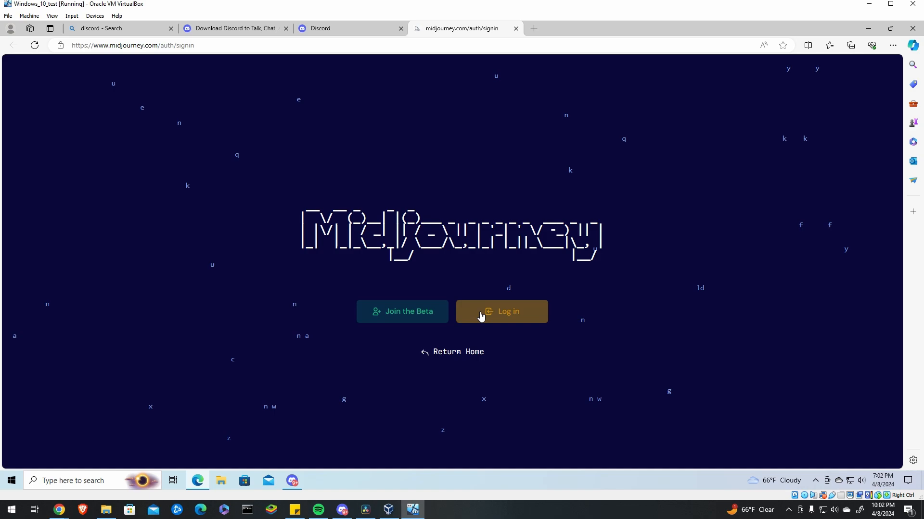
pyautogui.click(503, 311)
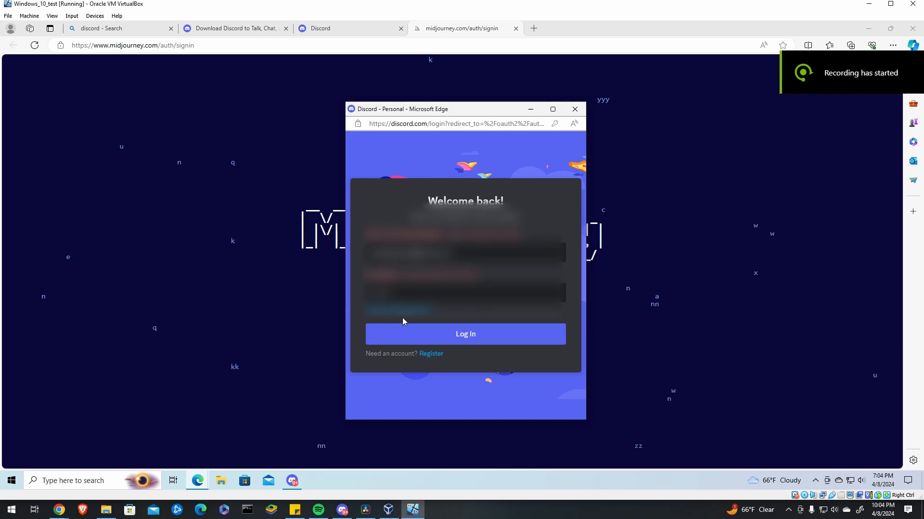
pyautogui.click(466, 334)
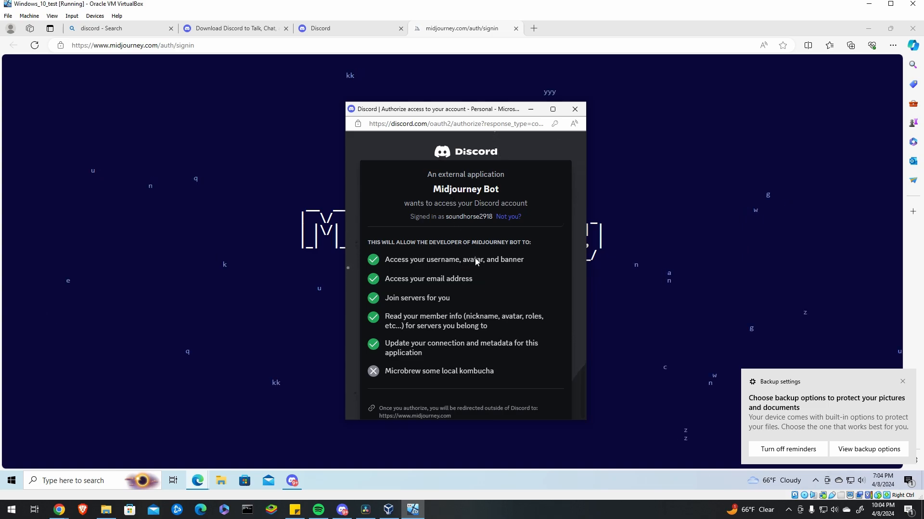
pyautogui.scroll(-3)
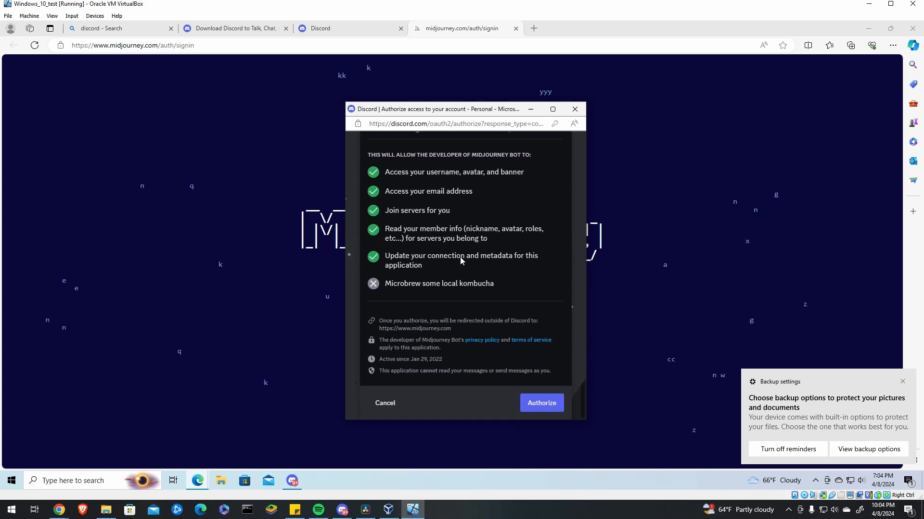
pyautogui.click(541, 403)
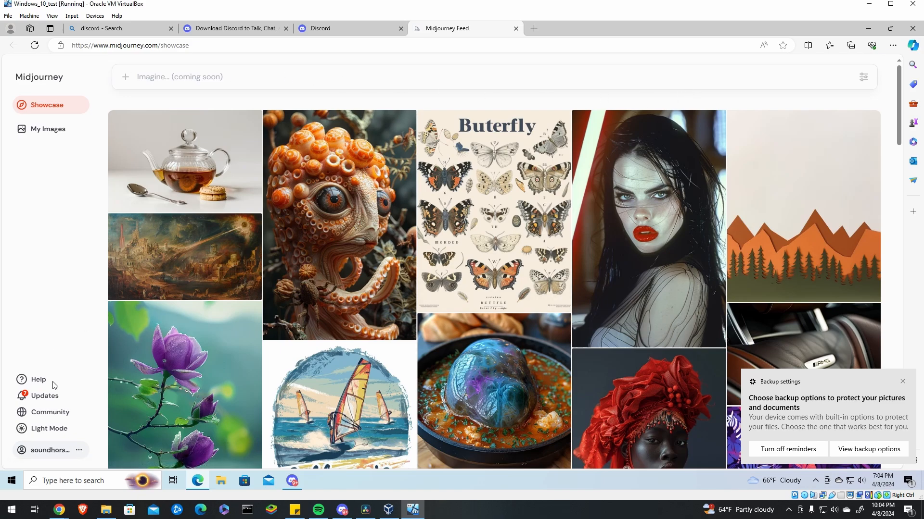
# Step: Bring up Manage Subscription from the account menu to view the plans
pyautogui.click(79, 450)
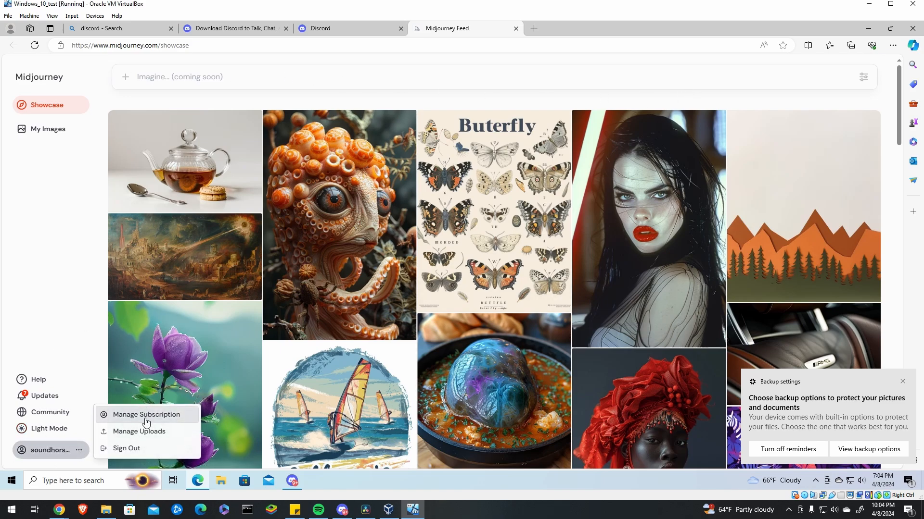
pyautogui.click(146, 415)
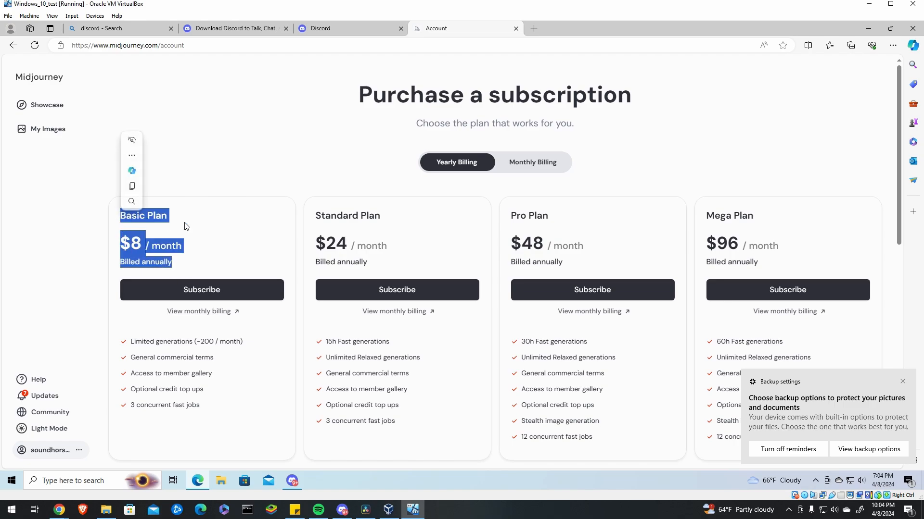
pyautogui.click(210, 352)
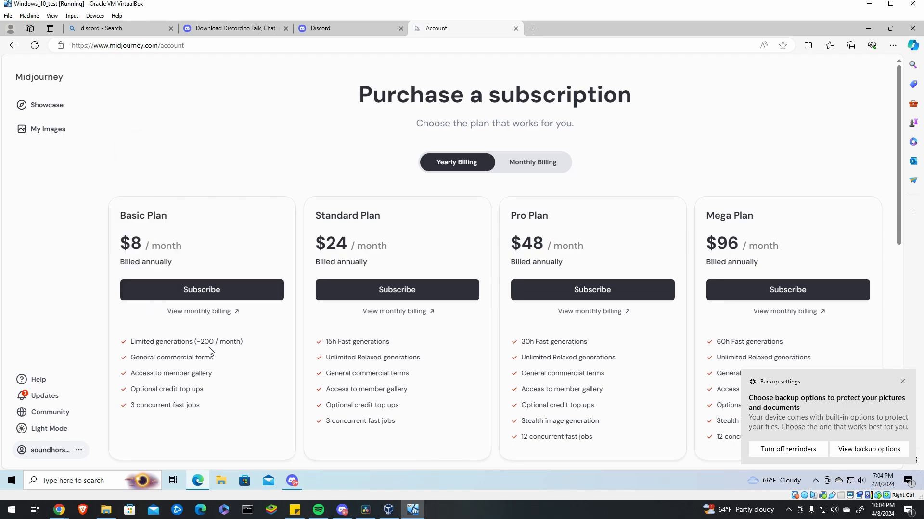
pyautogui.click(902, 381)
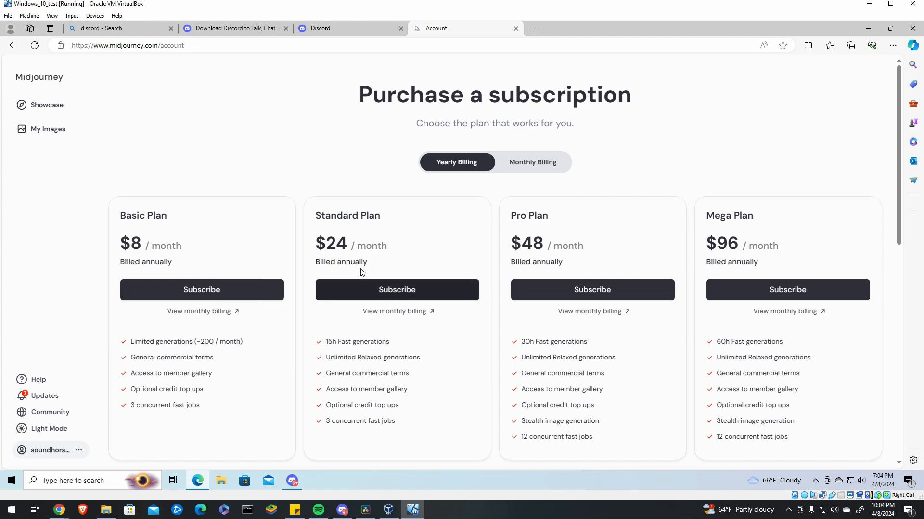
pyautogui.moveTo(342, 350)
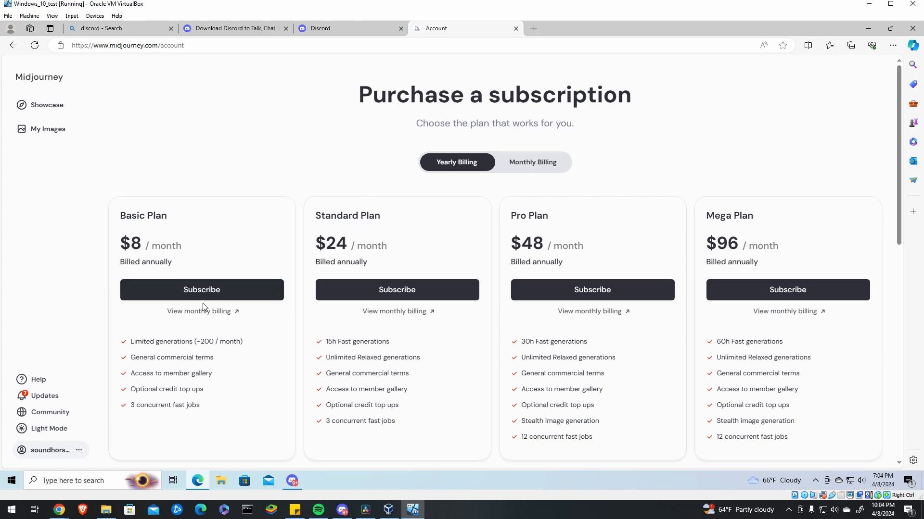
# Step: Start Stripe checkout for the yearly Basic Plan at $96.00, then go back to the plans
pyautogui.click(202, 289)
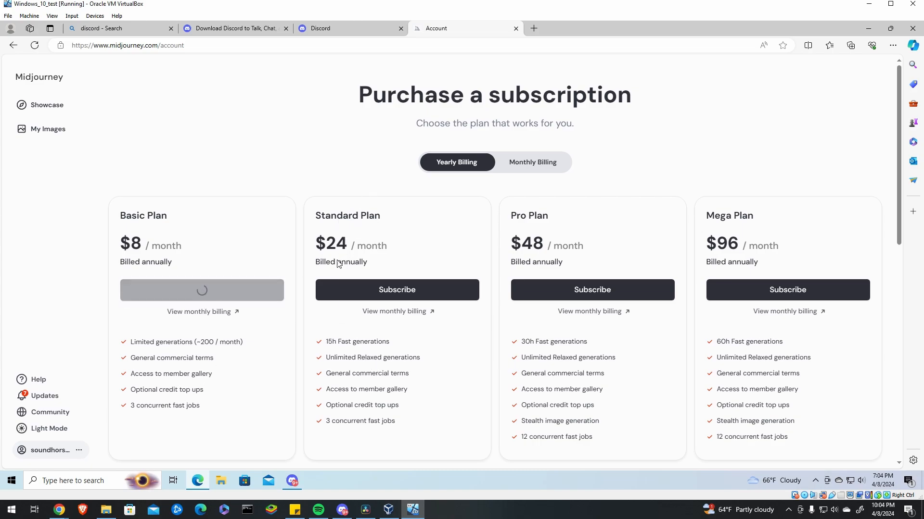
pyautogui.click(202, 290)
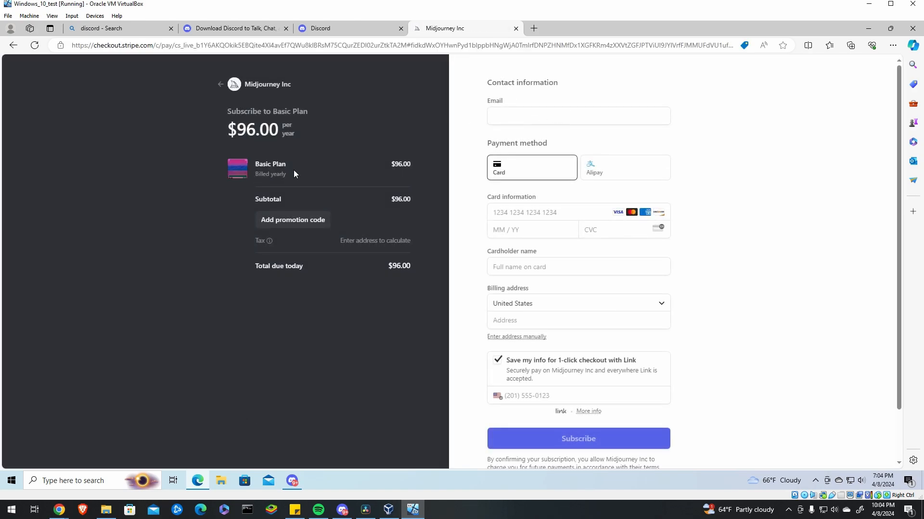
pyautogui.moveTo(217, 80)
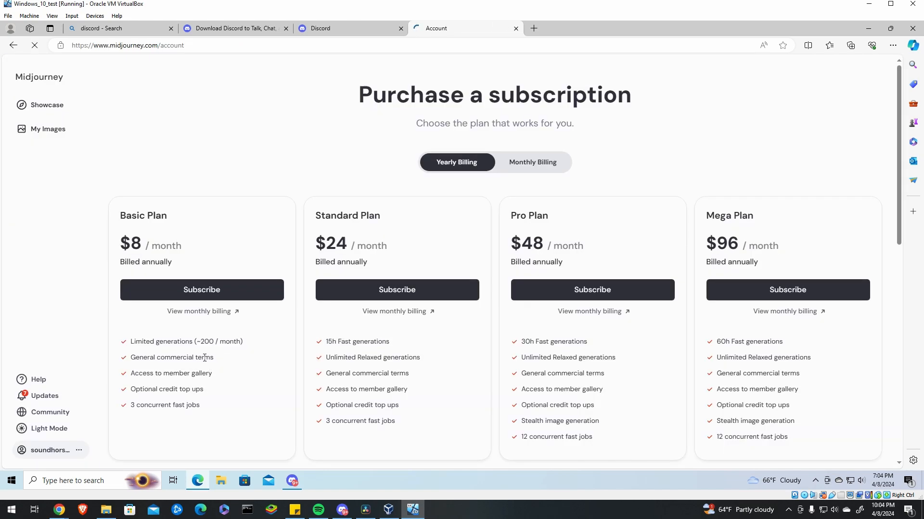
pyautogui.click(532, 162)
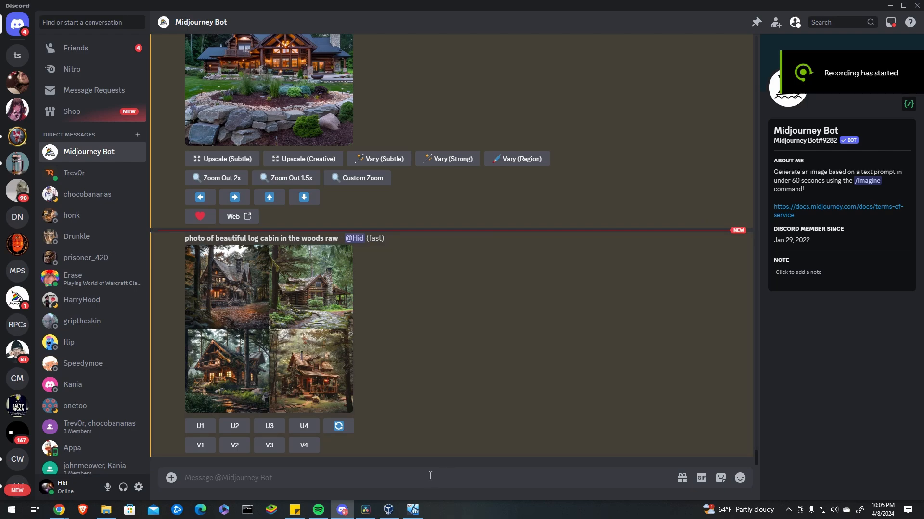
pyautogui.moveTo(108, 487)
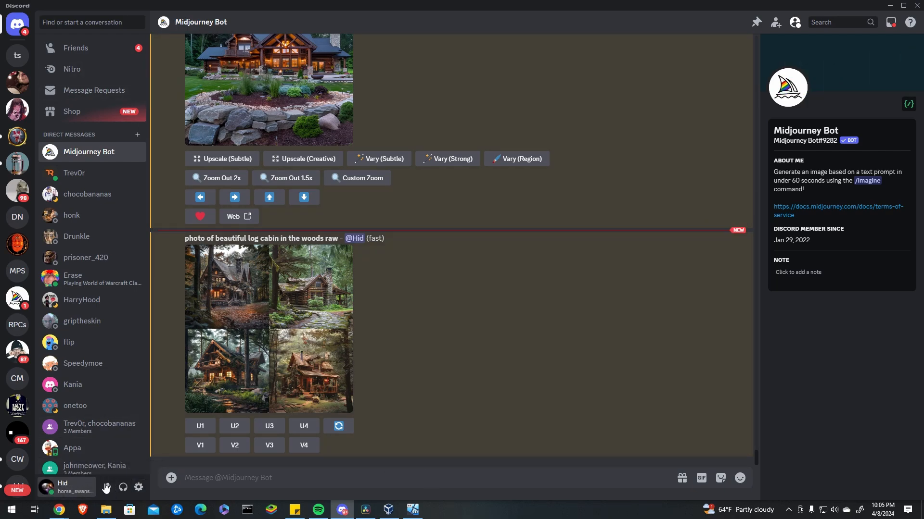
# Step: Send the Midjourney Bot an /imagine prompt for 'flavor of the month'
pyautogui.write('/ima')
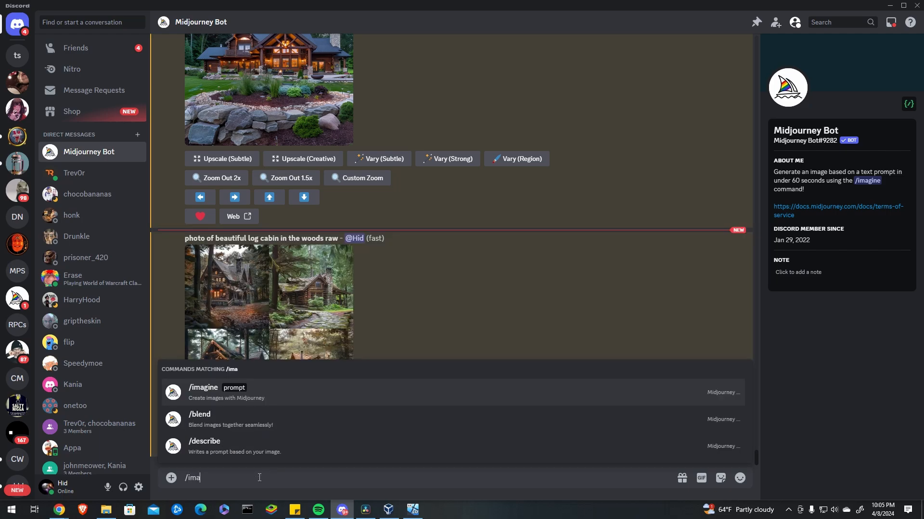
pyautogui.click(203, 388)
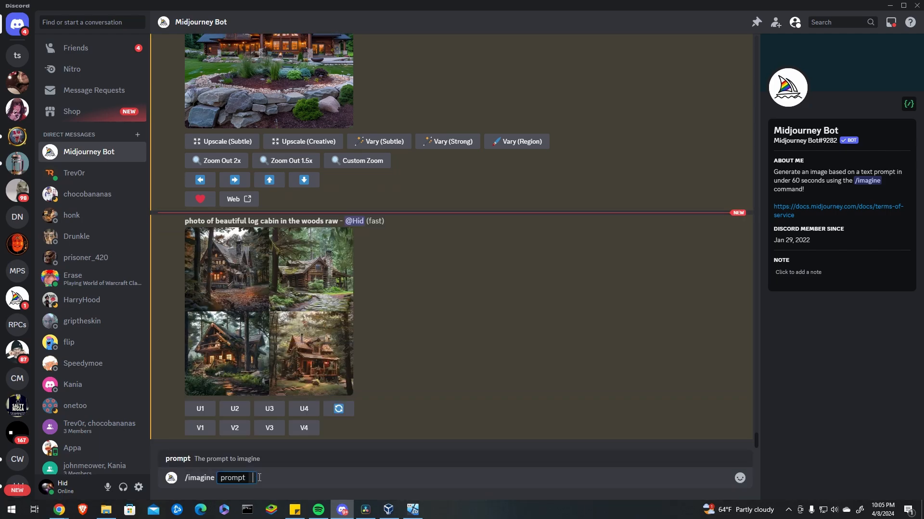
pyautogui.write('flavor of the monm')
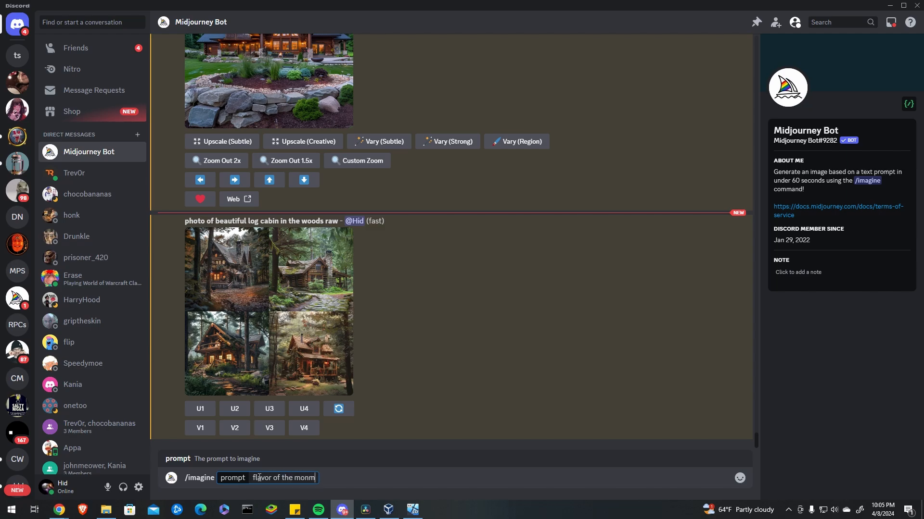
pyautogui.press('Enter')
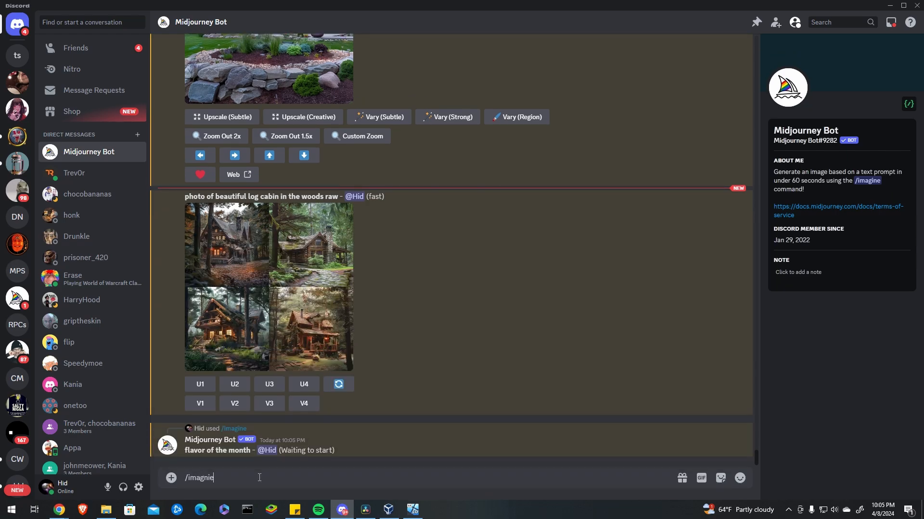
# Step: Send a second /imagine prompt right after it
pyautogui.write('a')
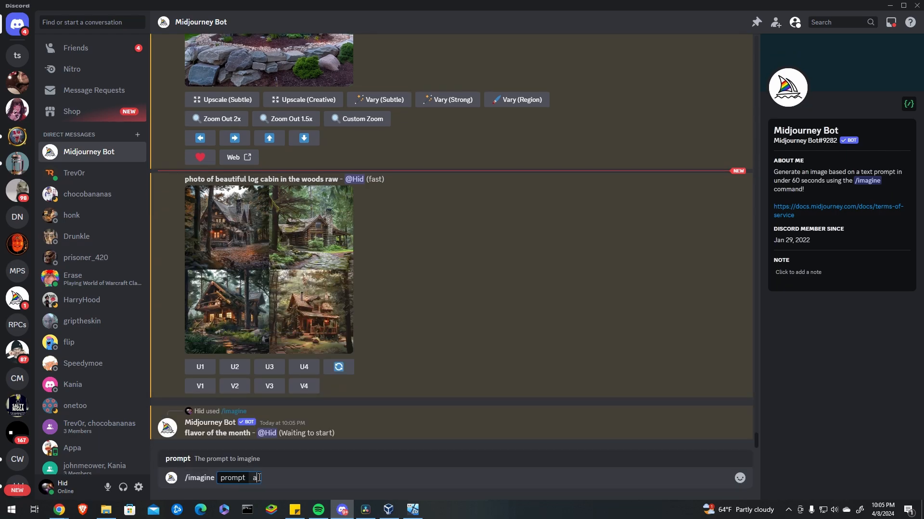
pyautogui.press('Enter')
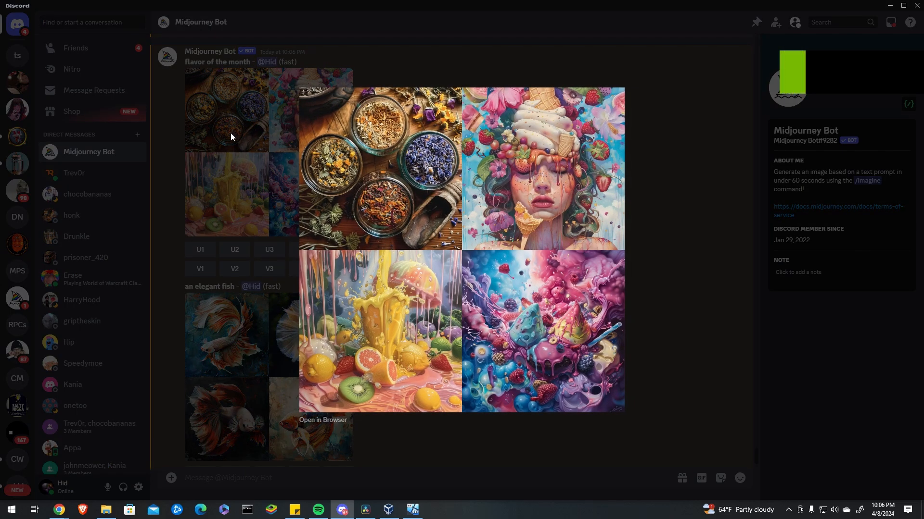
pyautogui.moveTo(331, 424)
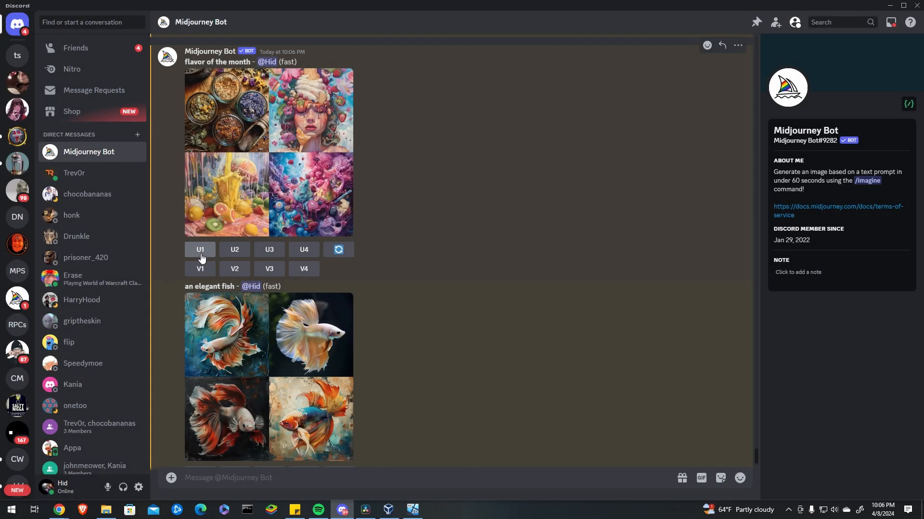
pyautogui.moveTo(198, 281)
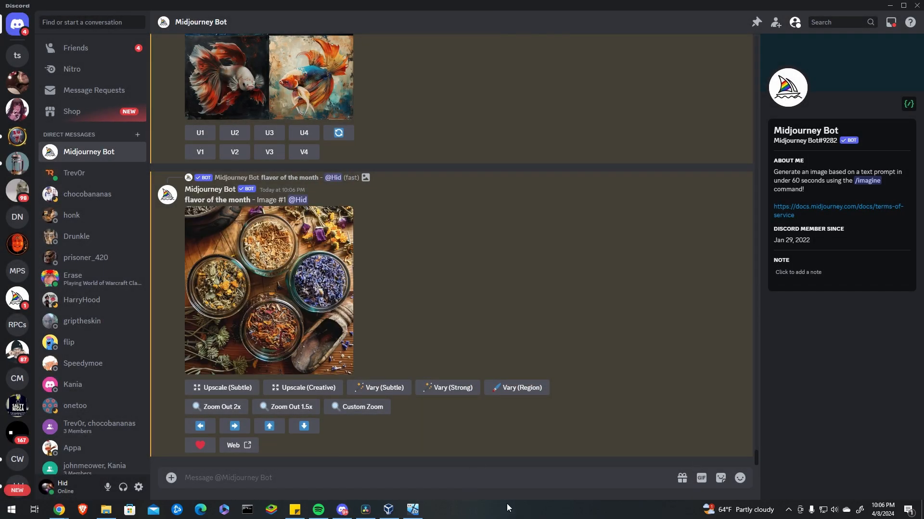
pyautogui.moveTo(519, 308)
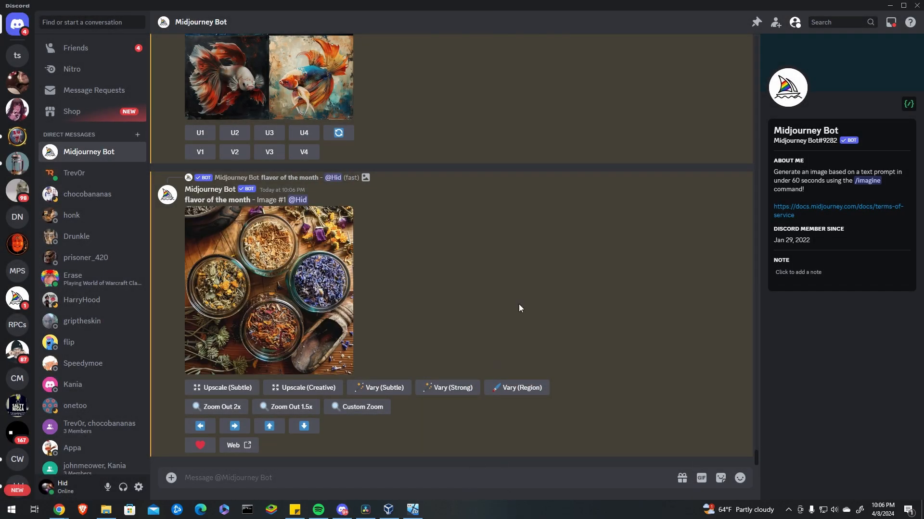